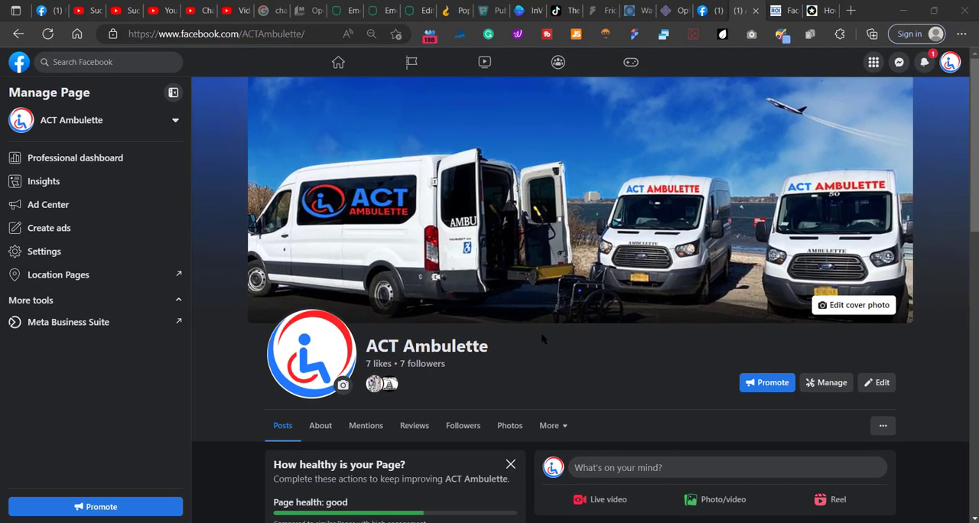
pyautogui.moveTo(43, 251)
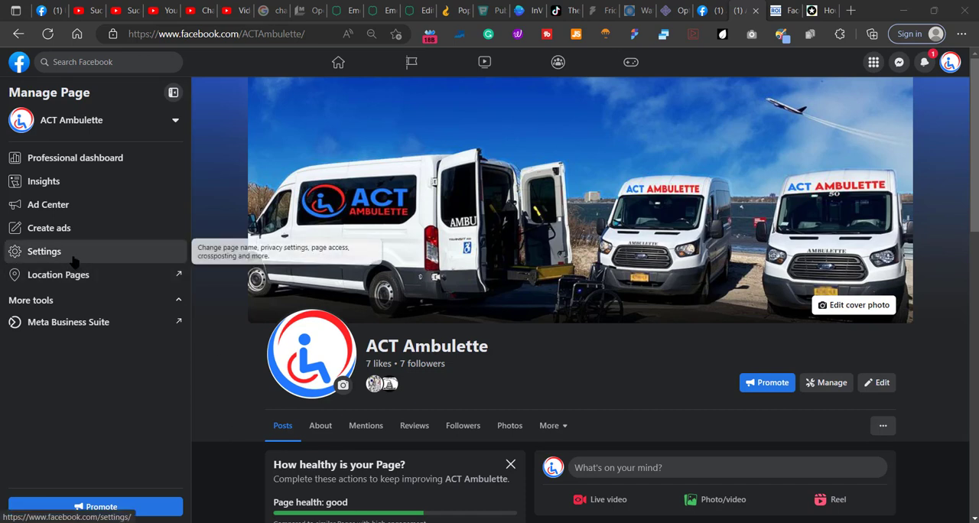
# - Go to the ACT Ambulette page's General settings with its name and username
pyautogui.click(42, 251)
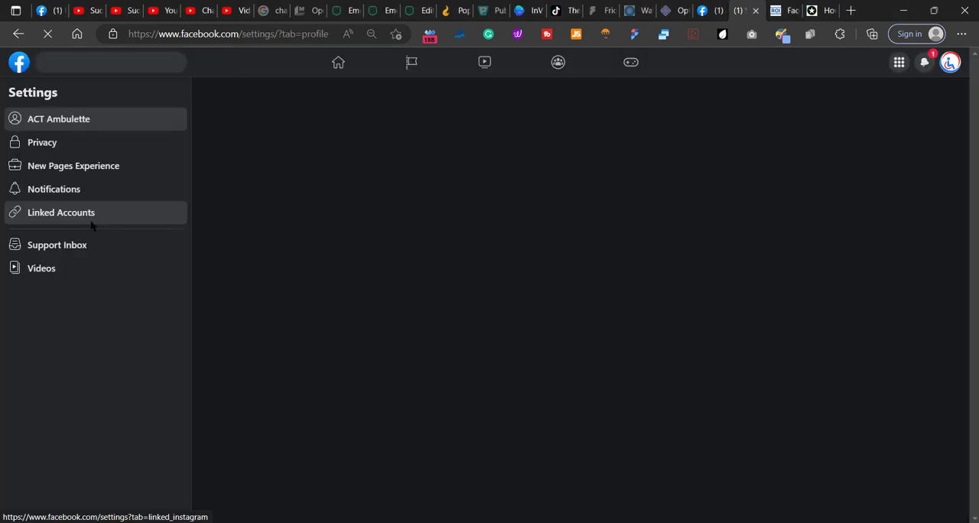
pyautogui.click(58, 119)
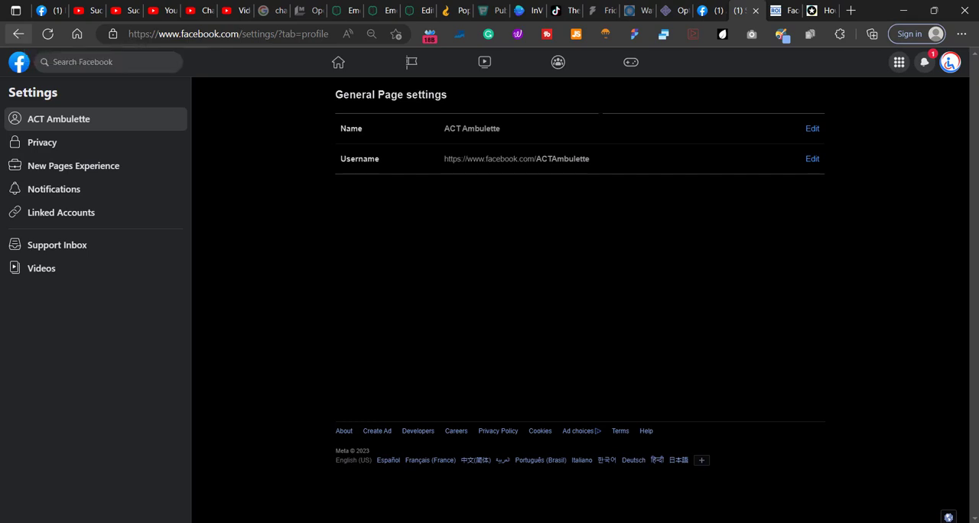
# - Return to the ACT Ambulette page and scroll to the Intro rating, Not yet rated (3 Reviews)
pyautogui.click(948, 61)
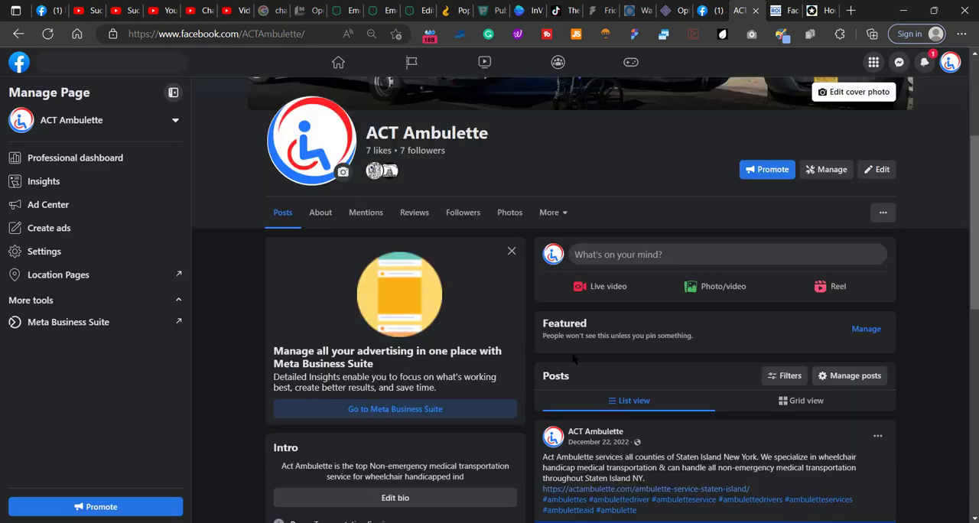
pyautogui.scroll(-3)
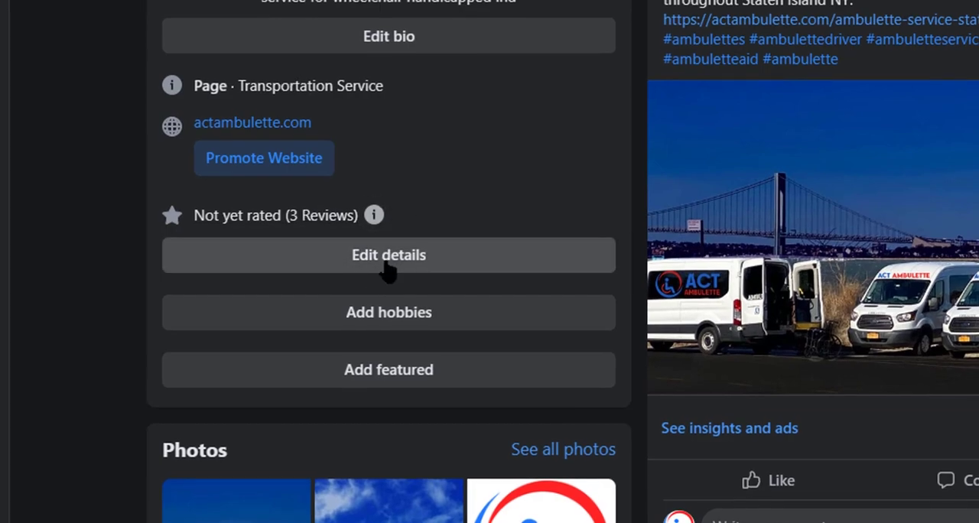
# - Reach About > Contact and basic info via Edit details, showing the 3-review rating entry
pyautogui.click(389, 254)
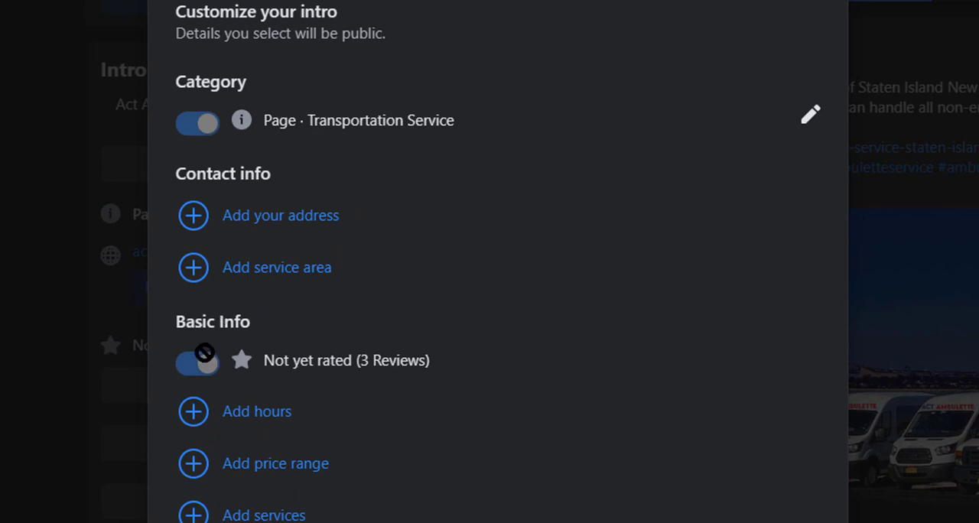
pyautogui.click(196, 361)
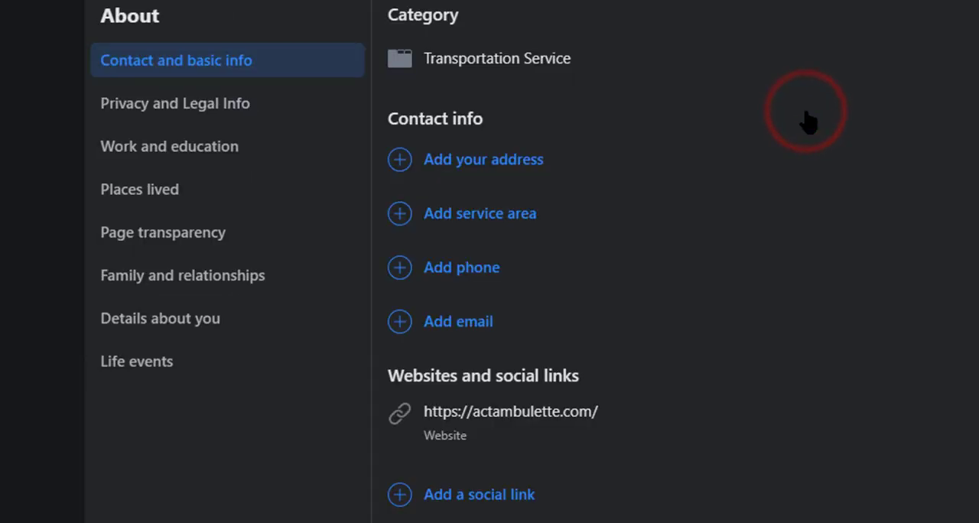
pyautogui.scroll(-3)
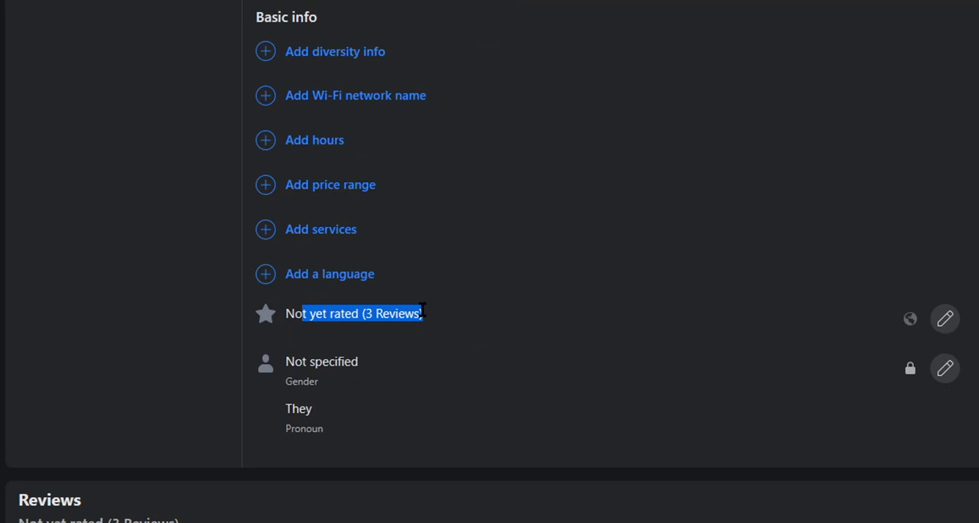
pyautogui.moveTo(946, 319)
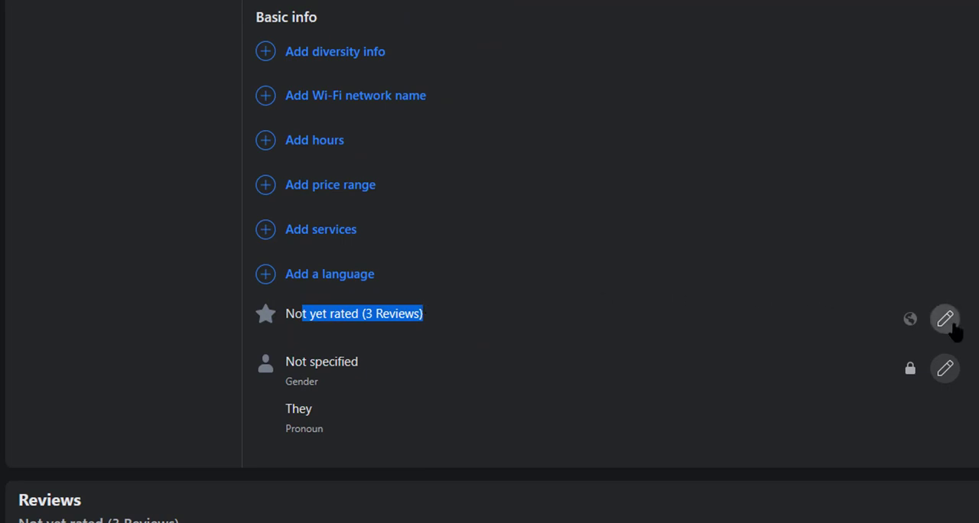
# - Switch off 'Allow reviews on your Page' from the rating entry and save the change
pyautogui.click(944, 318)
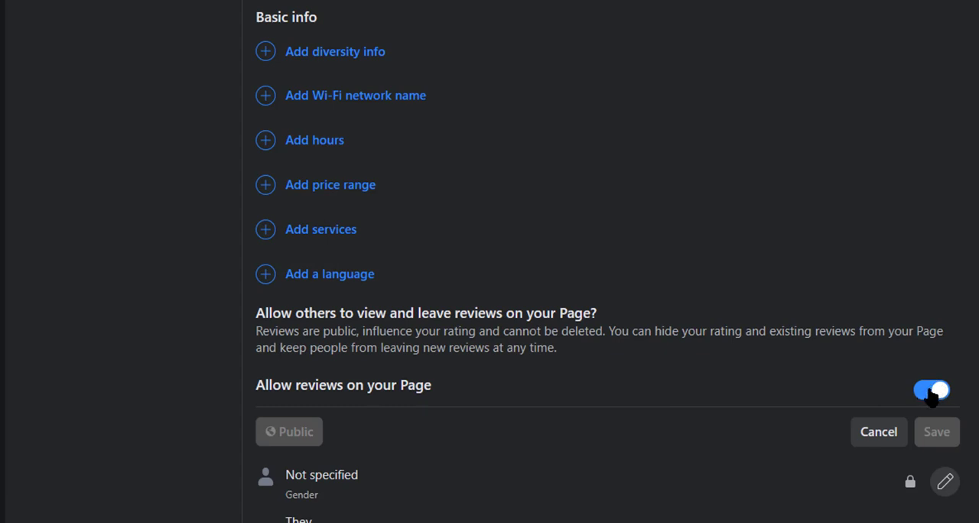
pyautogui.click(932, 391)
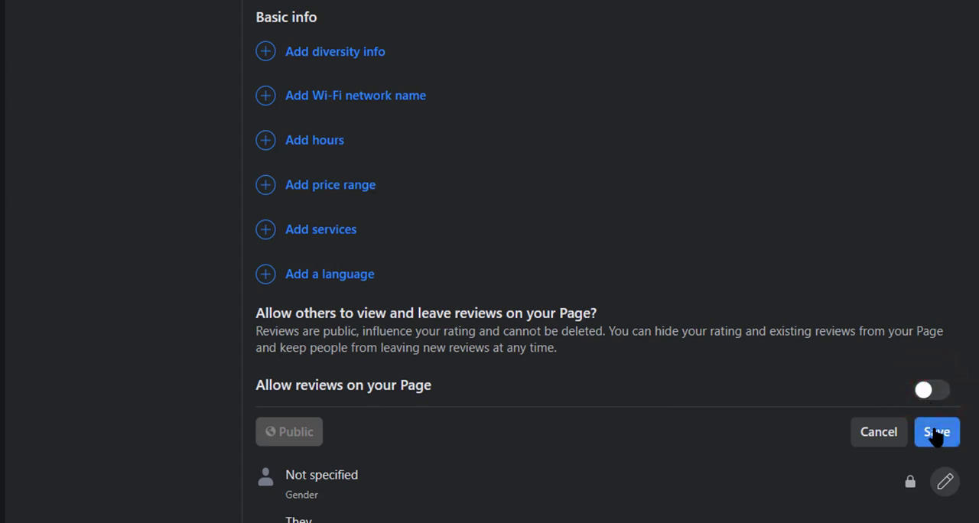
pyautogui.click(936, 431)
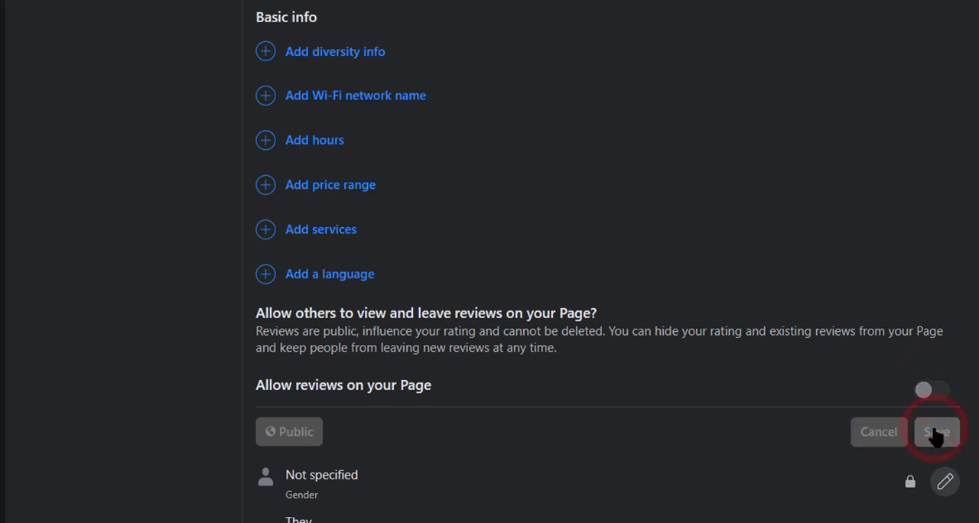
pyautogui.click(936, 432)
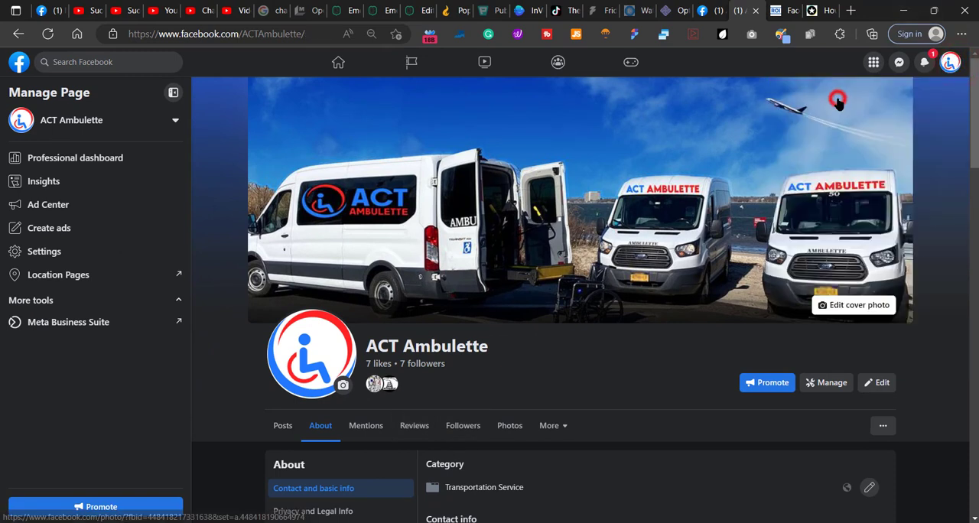
# - Check the Reviews tab now shows an unavailable page, then return to the Posts feed
pyautogui.click(282, 425)
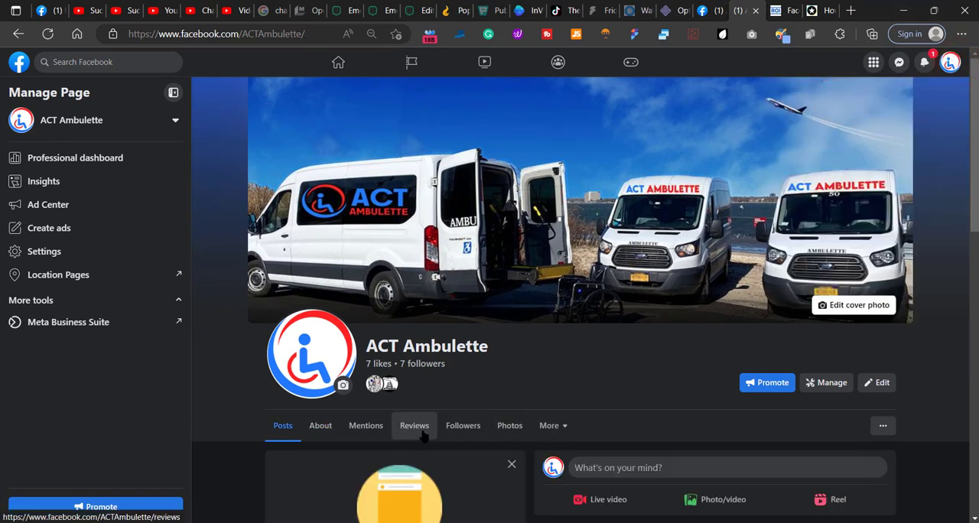
pyautogui.click(414, 425)
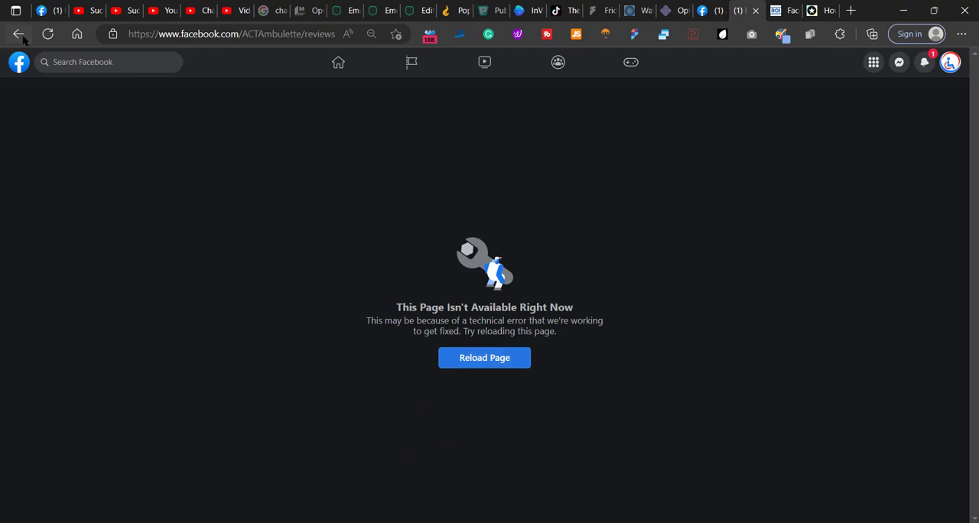
pyautogui.click(484, 358)
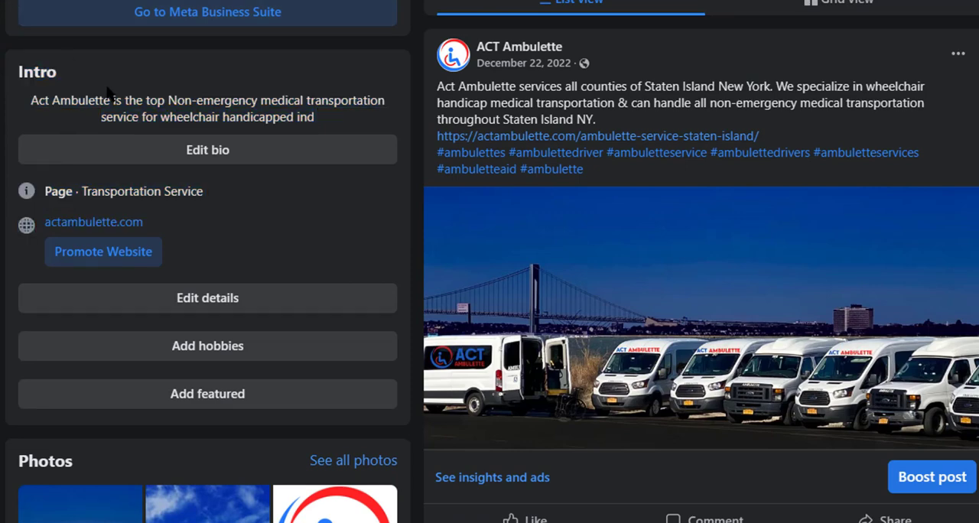
pyautogui.scroll(-3)
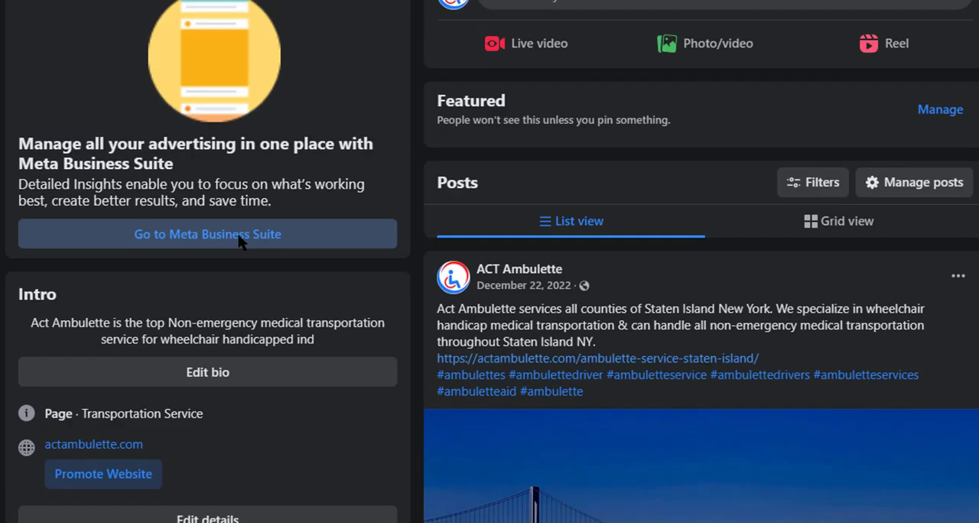